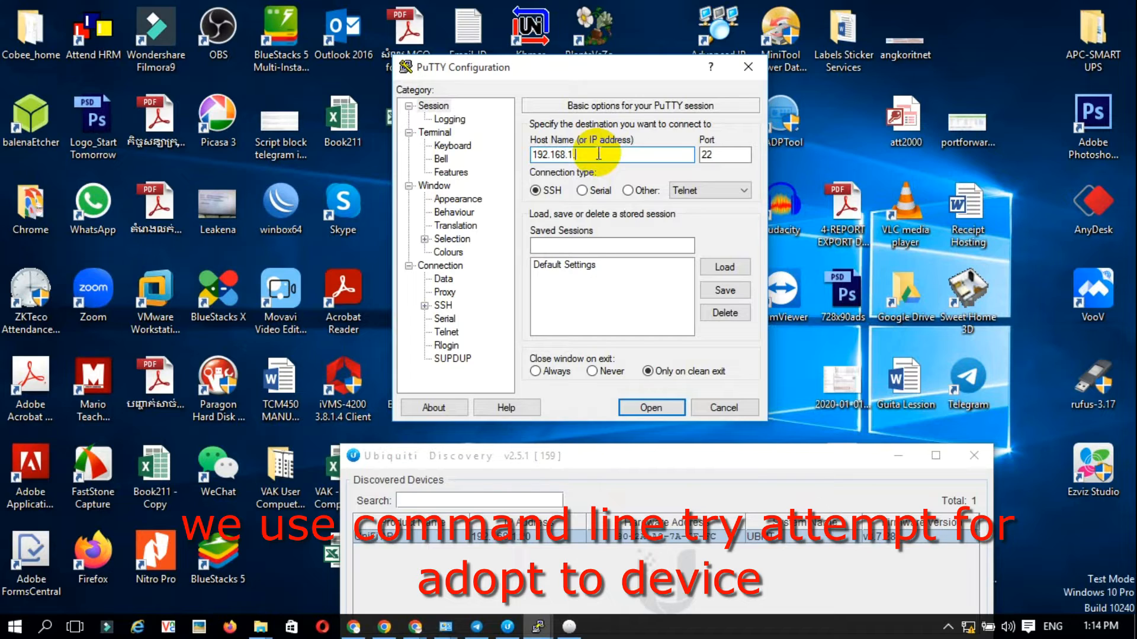
# Step: Start a PuTTY SSH session on port 22 by entering the access point's IP address
pyautogui.click(650, 408)
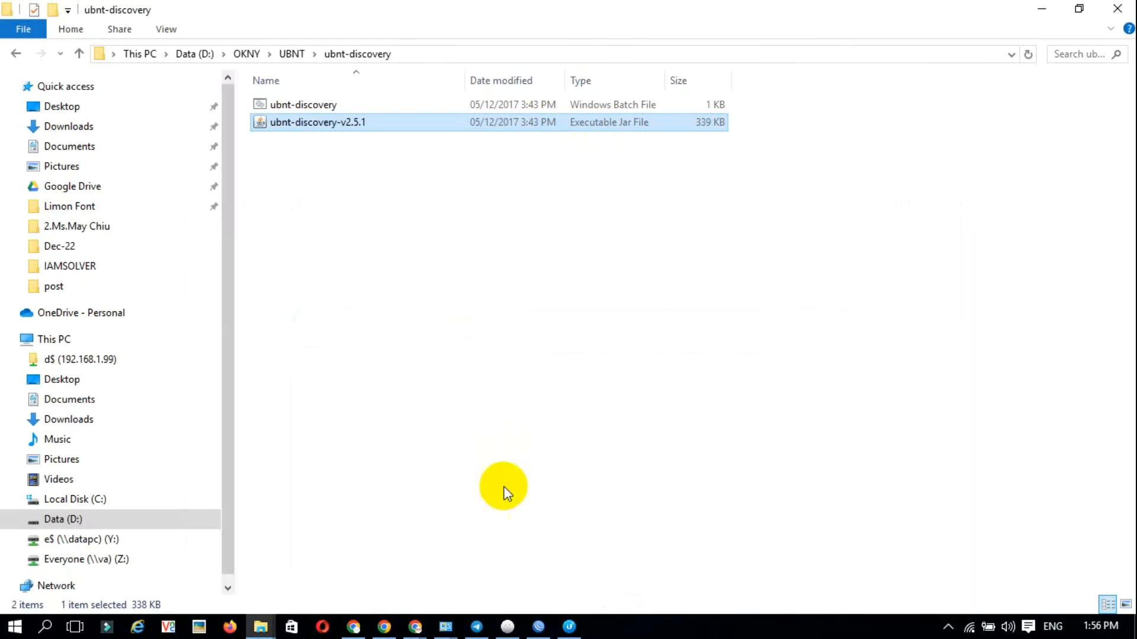
pyautogui.moveTo(1020, 15)
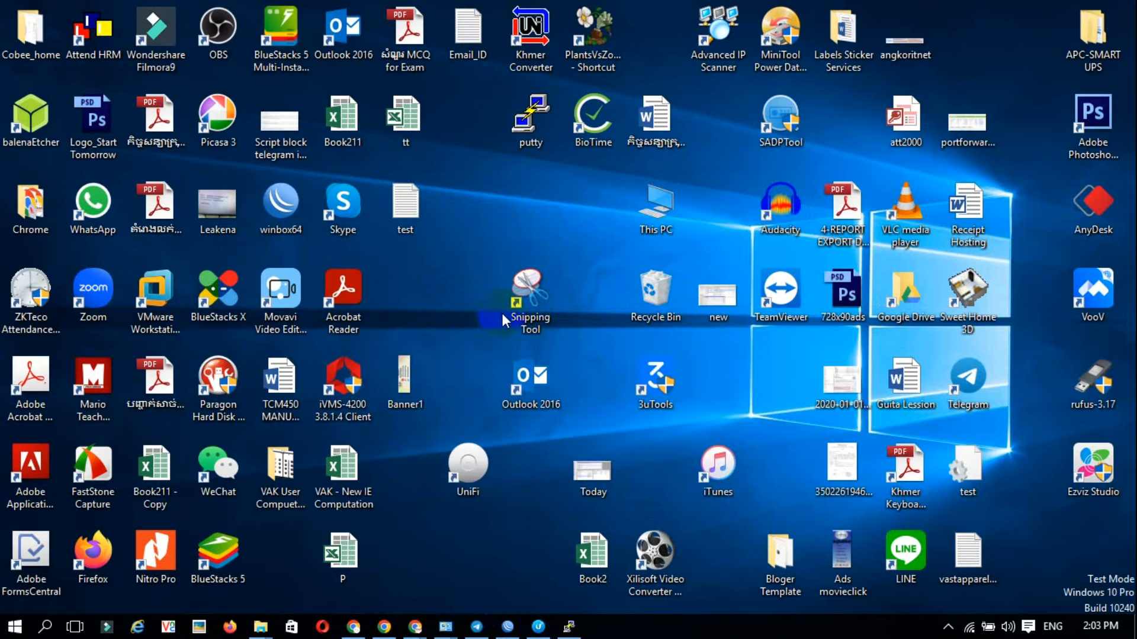
# Step: Launch the local UniFi controller from its desktop shortcut and wait for version 7.1.66 to start
pyautogui.doubleClick(468, 472)
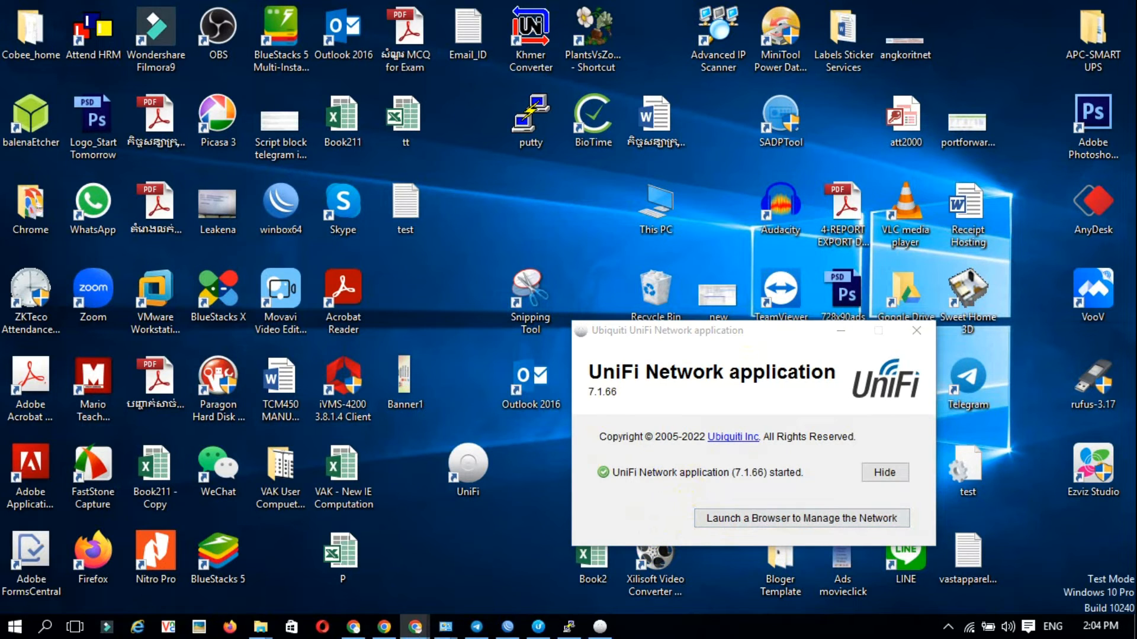
# Step: Open the controller's management page in a browser to view the UAP-LR online at 192.168.11.100
pyautogui.click(800, 518)
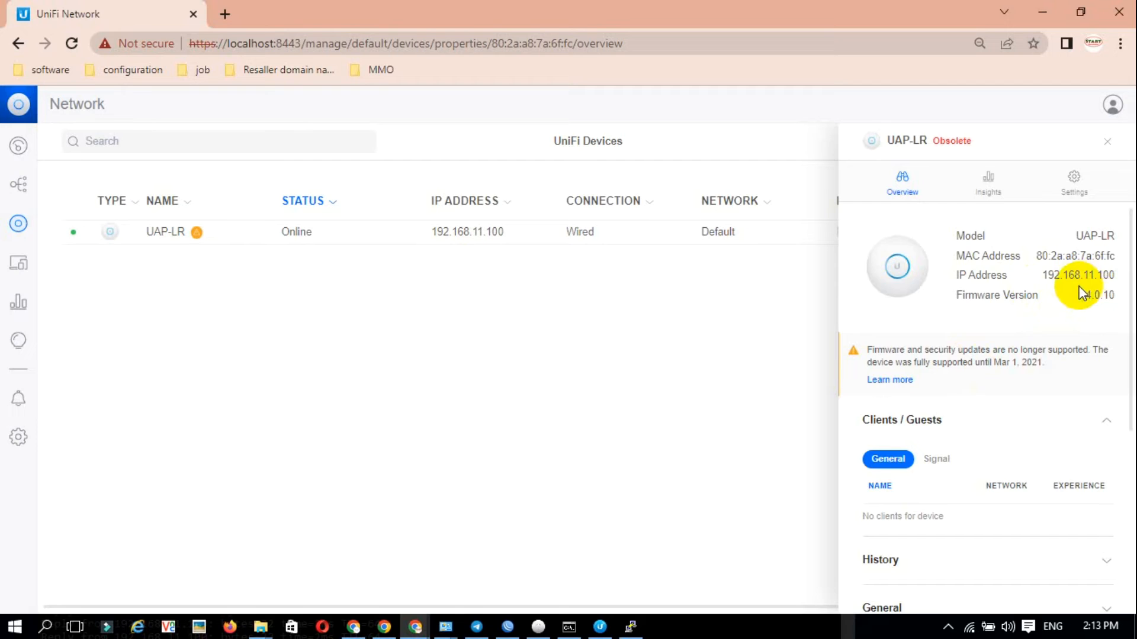